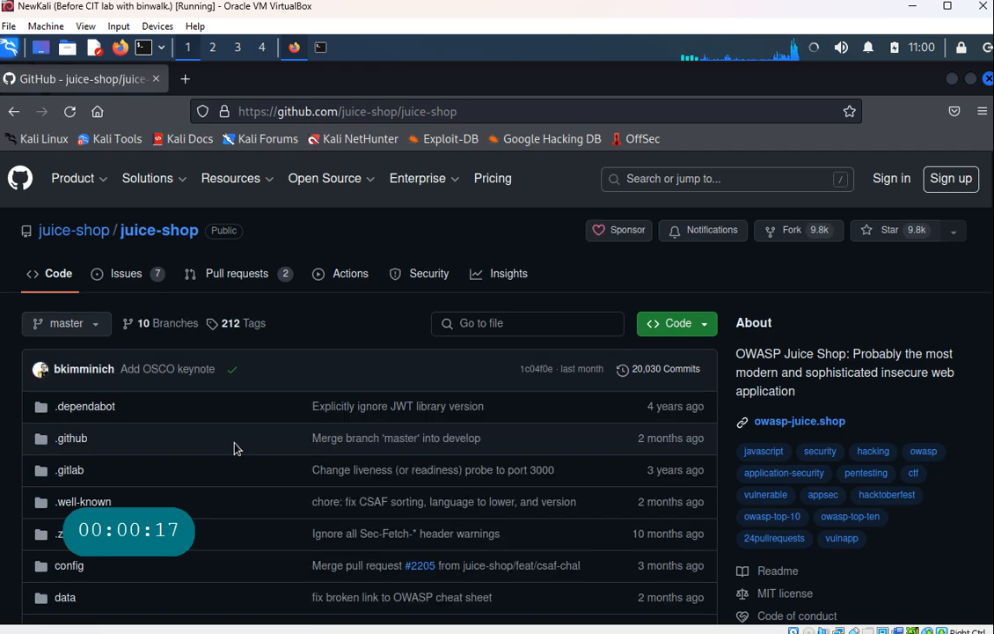
- Scroll past the juice-shop file list to the OWASP Juice Shop README heading
scroll(down, 3)
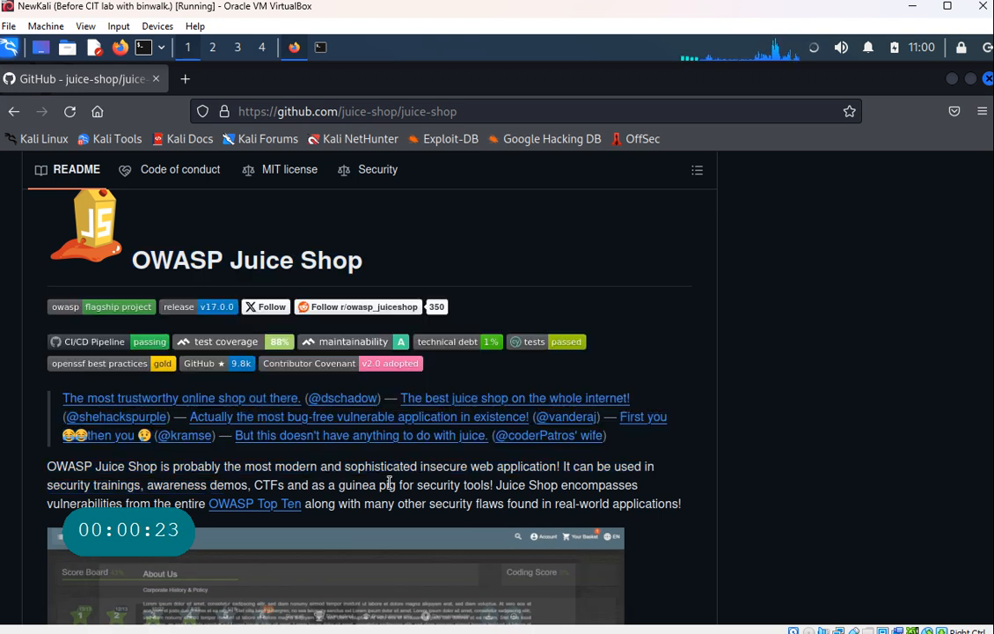
- Highlight the project description and open the OWASP Top Ten link in a new tab
double_click(446, 466)
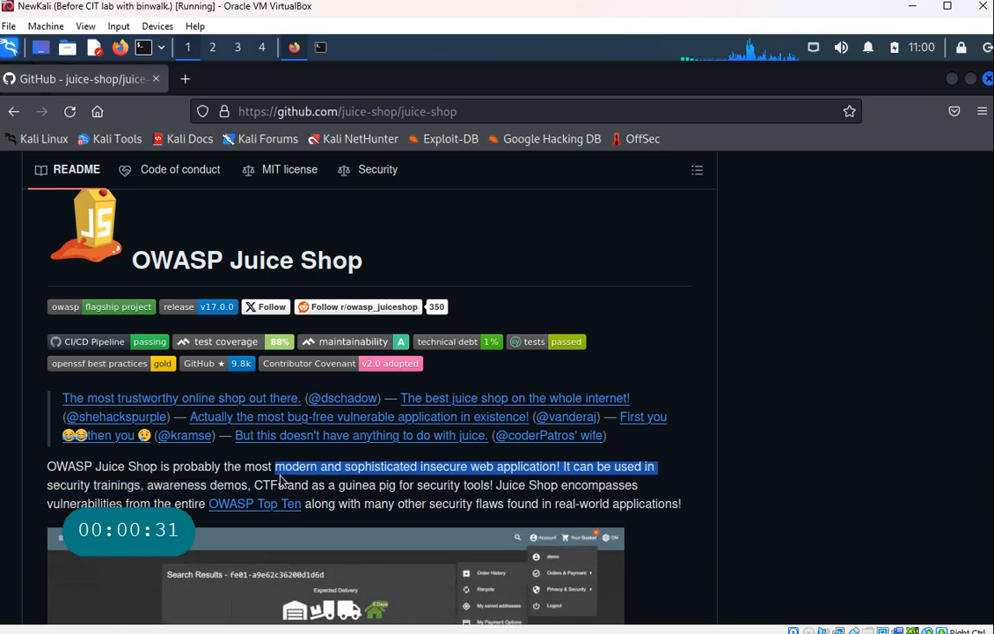
click(254, 502)
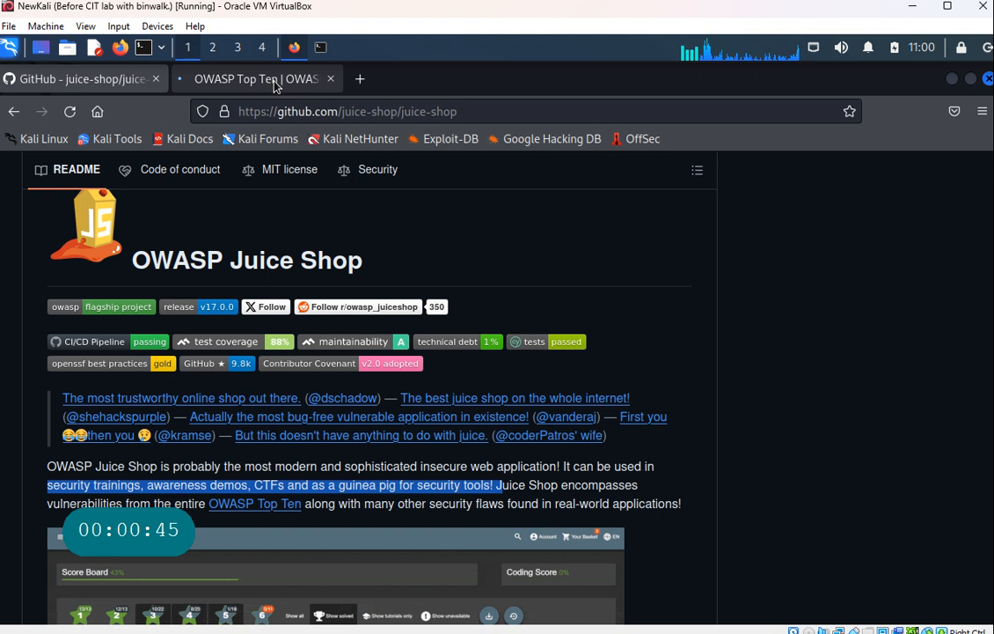
- Scroll the README past the screenshot slideshow to the Table of contents
scroll(down, 3)
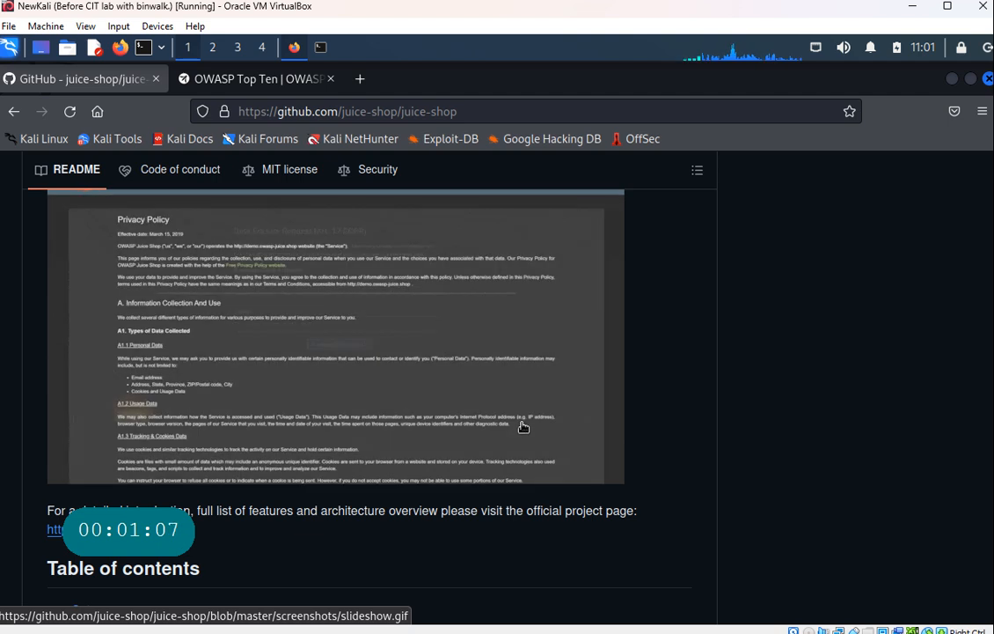